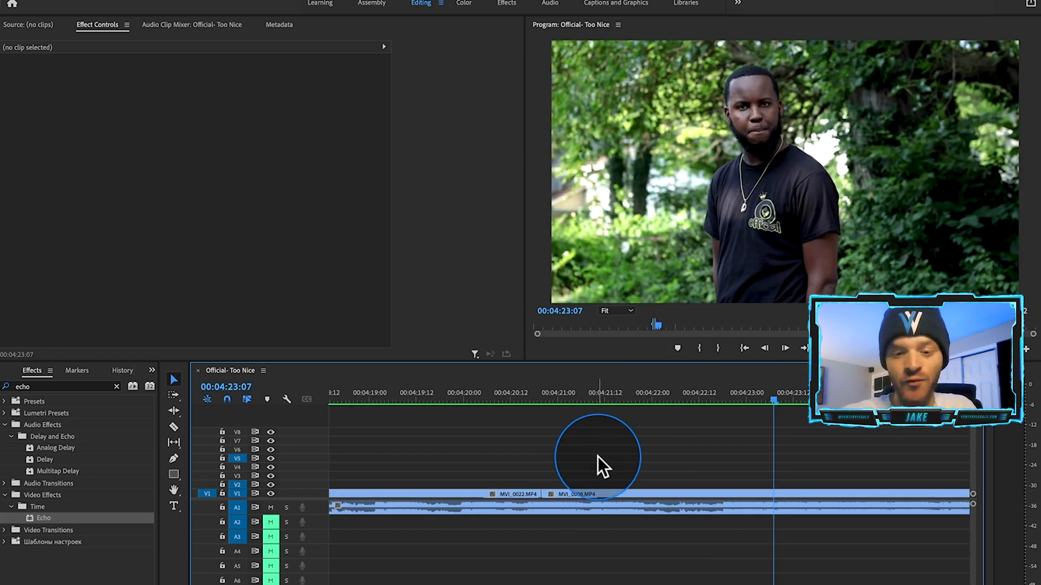
Scrub to the frame where the artist turns to camera and razor the MVI_0008 clip there
{"action": "key", "text": "cmd+z"}
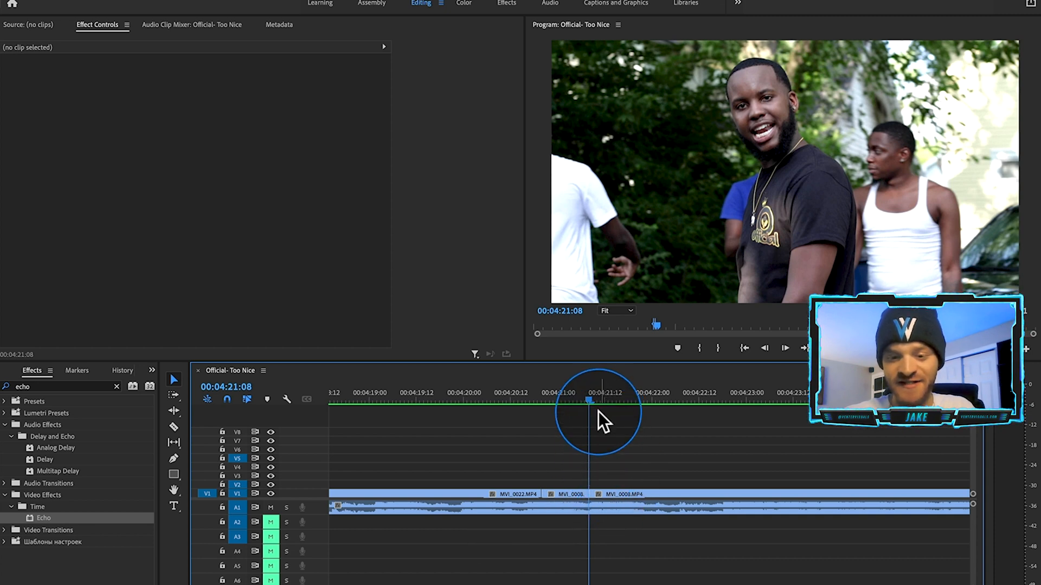
{"action": "left_click_drag", "start_coordinate": [591, 406], "coordinate": [694, 407]}
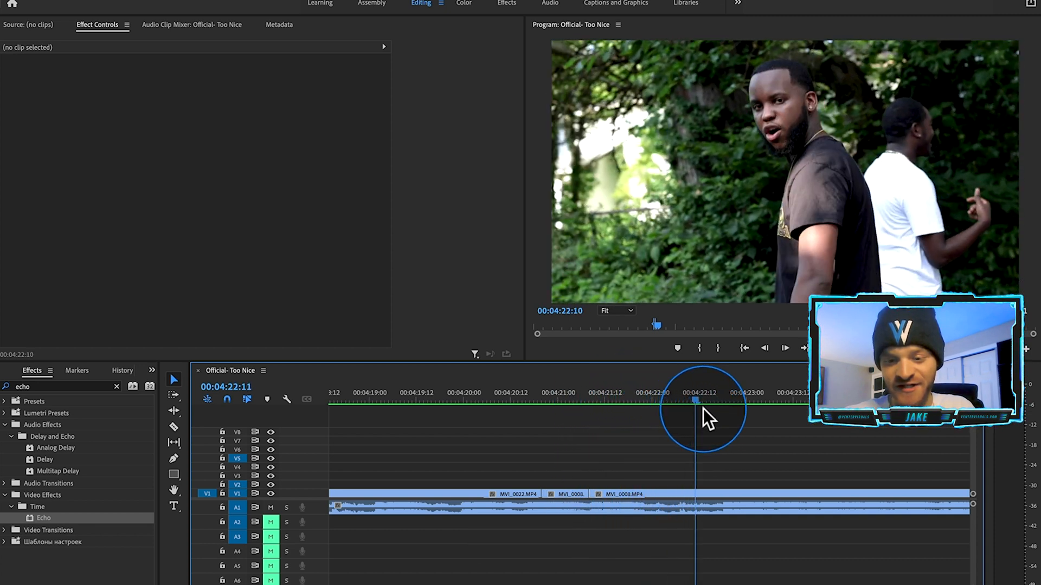
{"action": "left_click_drag", "start_coordinate": [696, 412], "coordinate": [725, 514]}
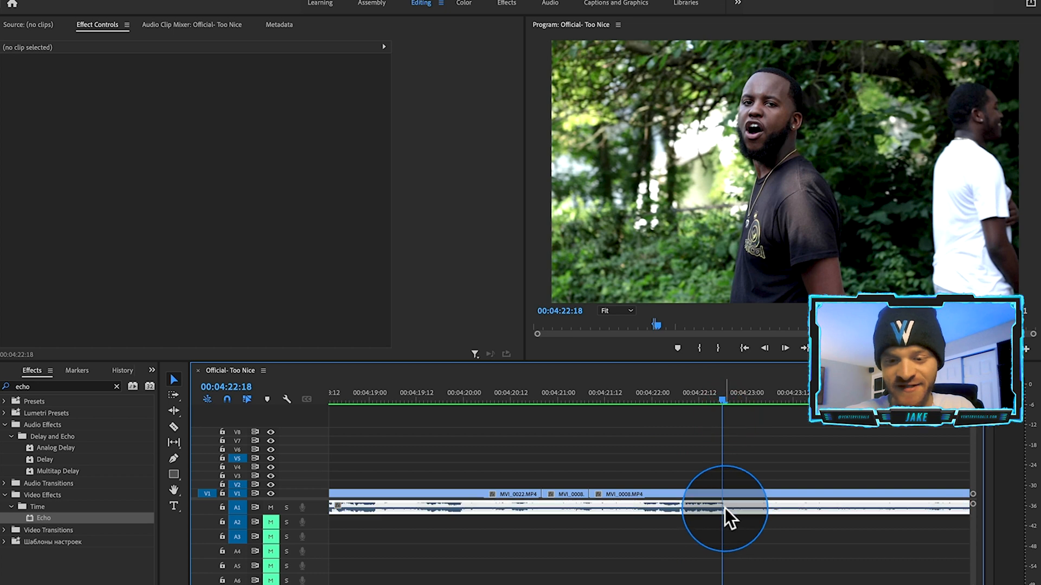
{"action": "left_click", "coordinate": [724, 494]}
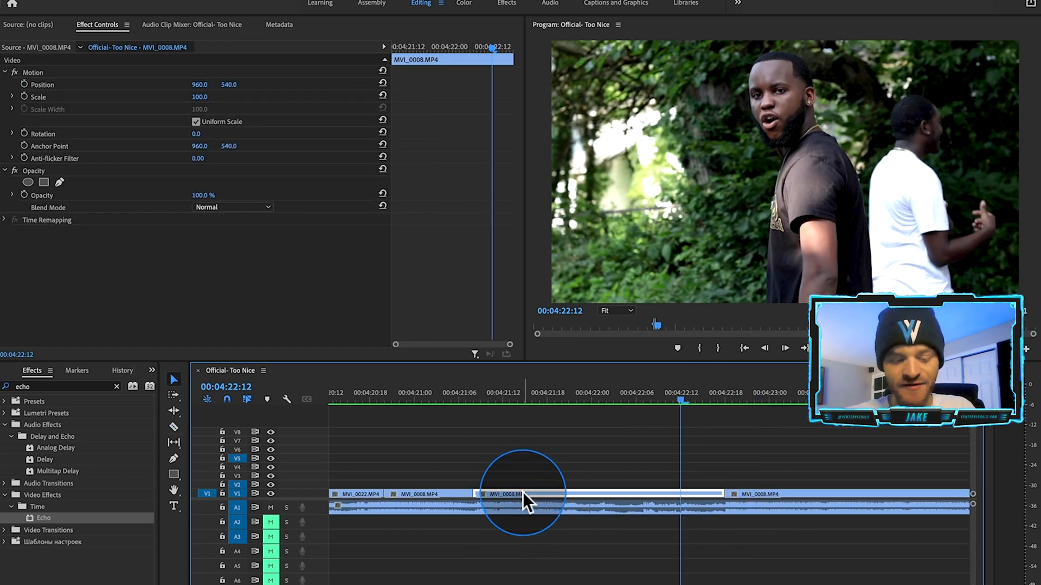
Razor at 04:21:08, copy the section up to V2 and bring up its clip actions
{"action": "left_click", "coordinate": [501, 494]}
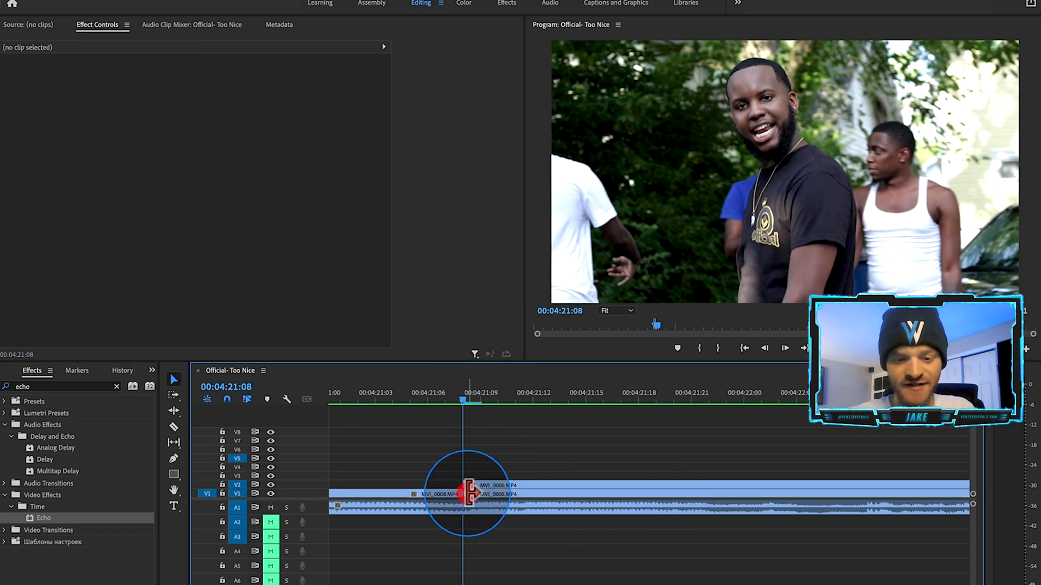
{"action": "left_click", "coordinate": [465, 494]}
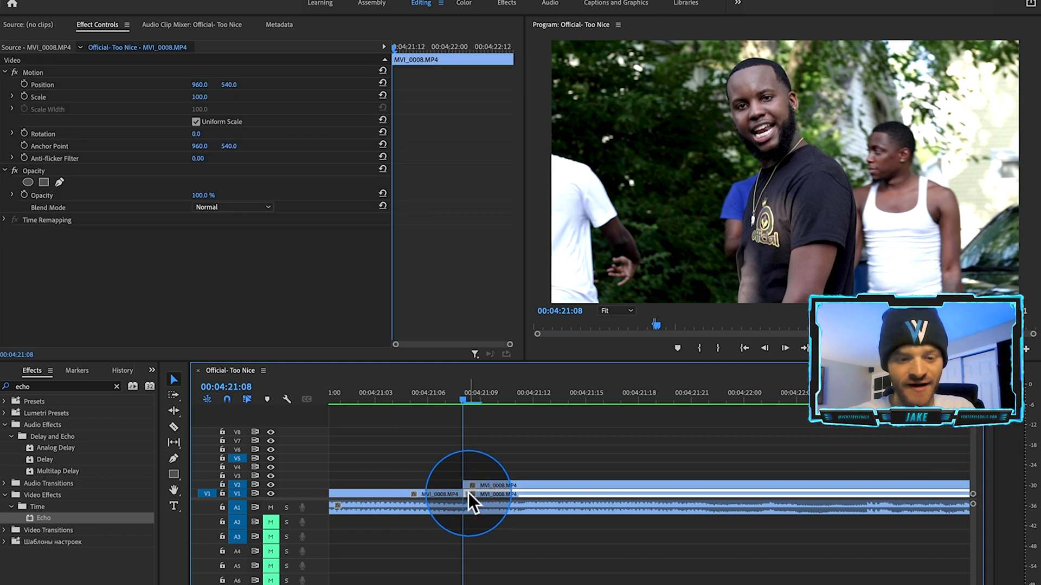
{"action": "right_click", "coordinate": [472, 495]}
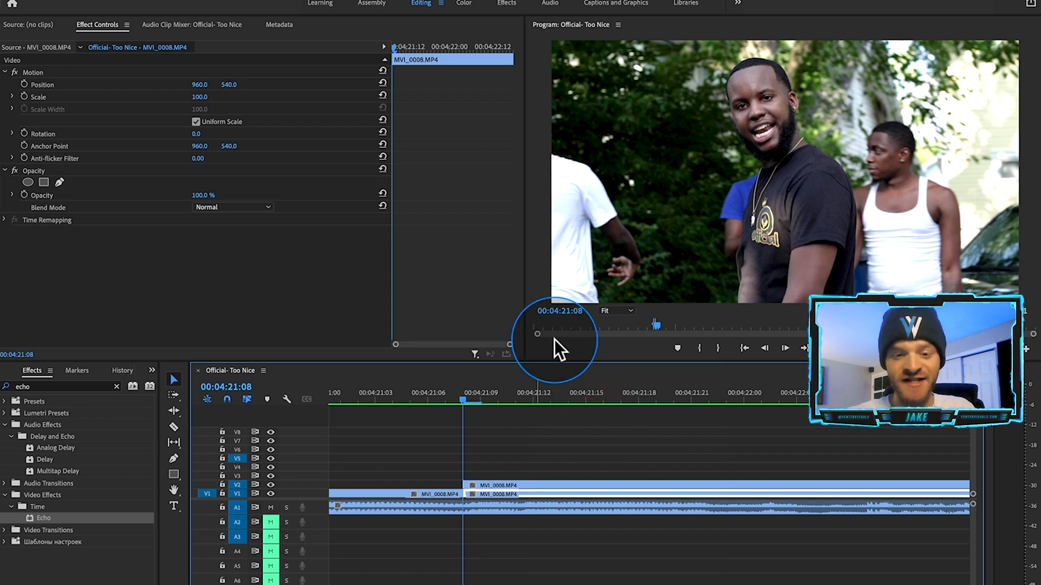
{"action": "mouse_move", "coordinate": [555, 469]}
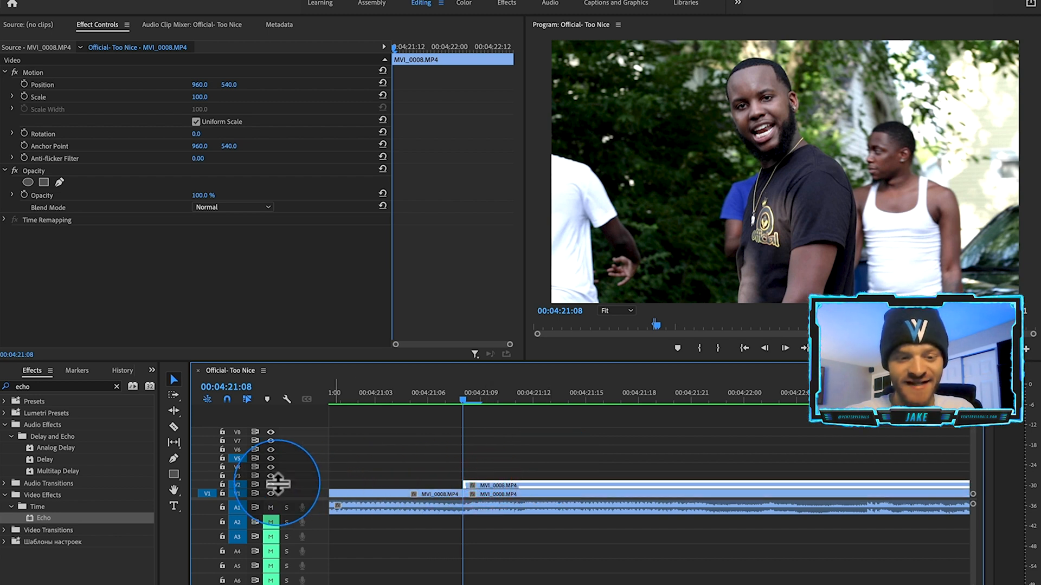
{"action": "mouse_move", "coordinate": [271, 493]}
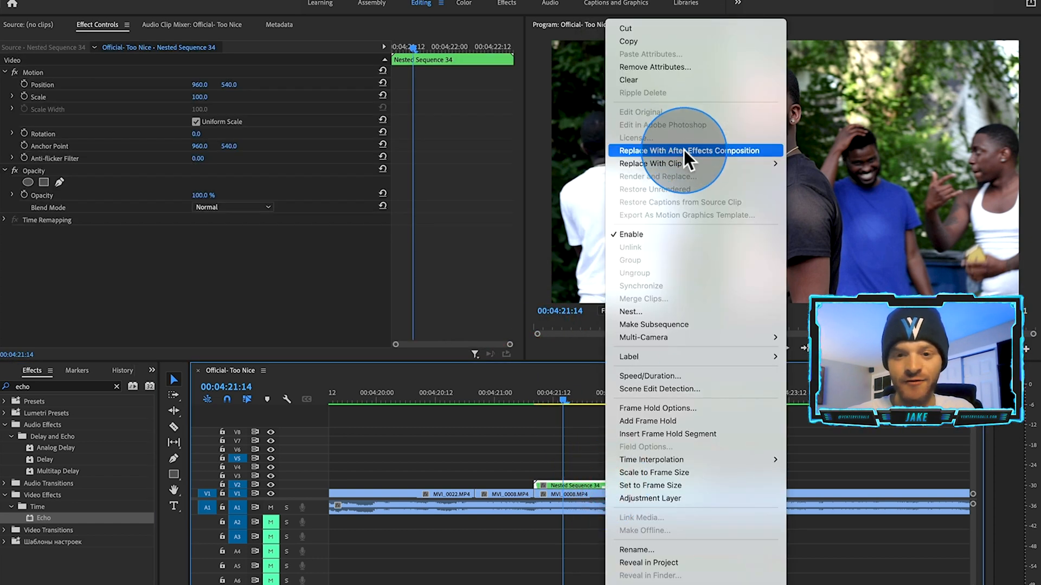
Replace the nested V2 clip with a linked After Effects composition
{"action": "left_click", "coordinate": [685, 151]}
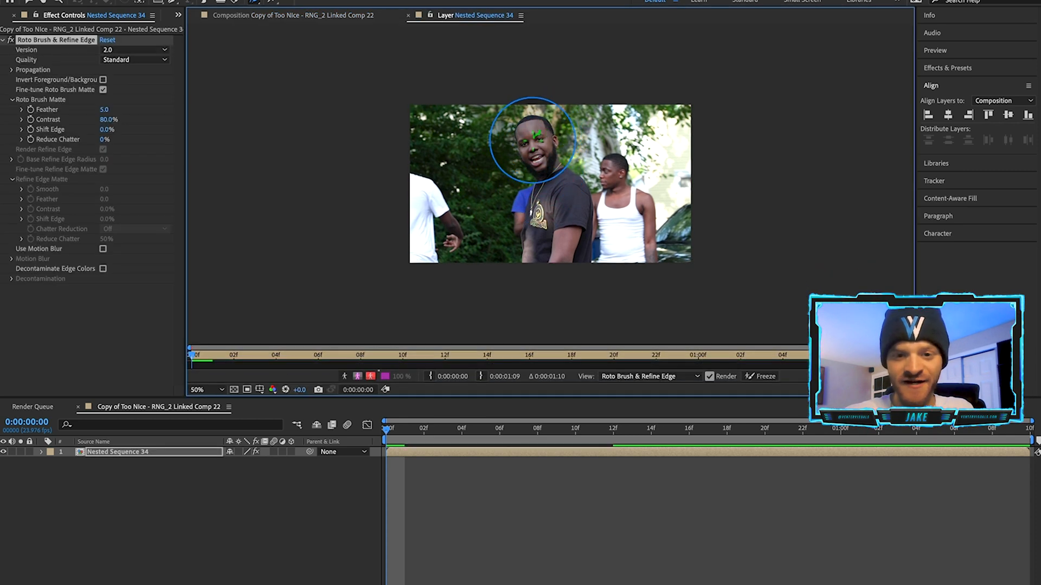
Paint the artist as foreground with Roto Brush and return to the composition view
{"action": "left_click_drag", "start_coordinate": [534, 137], "coordinate": [572, 252]}
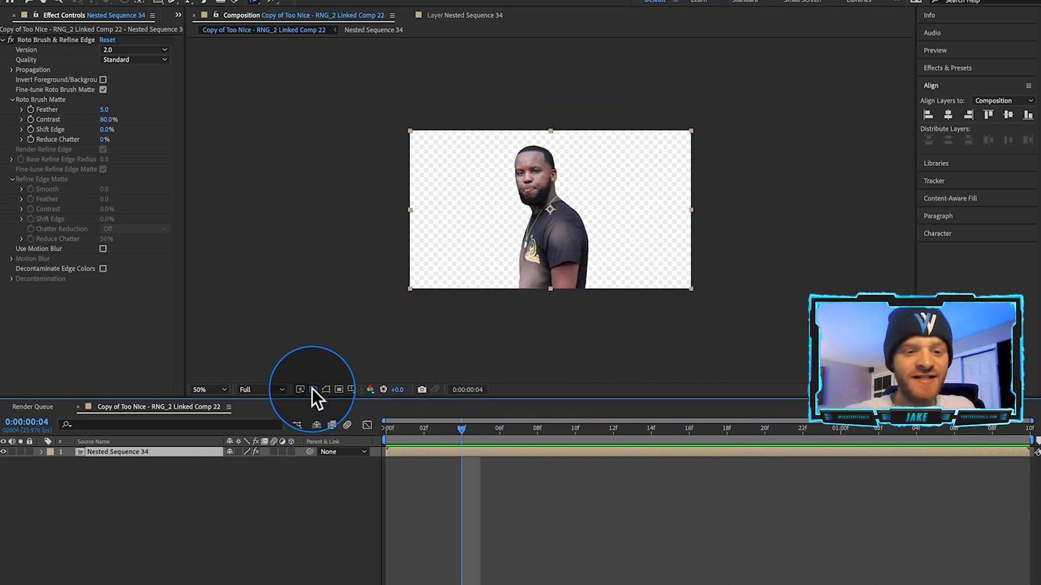
{"action": "left_click", "coordinate": [312, 389]}
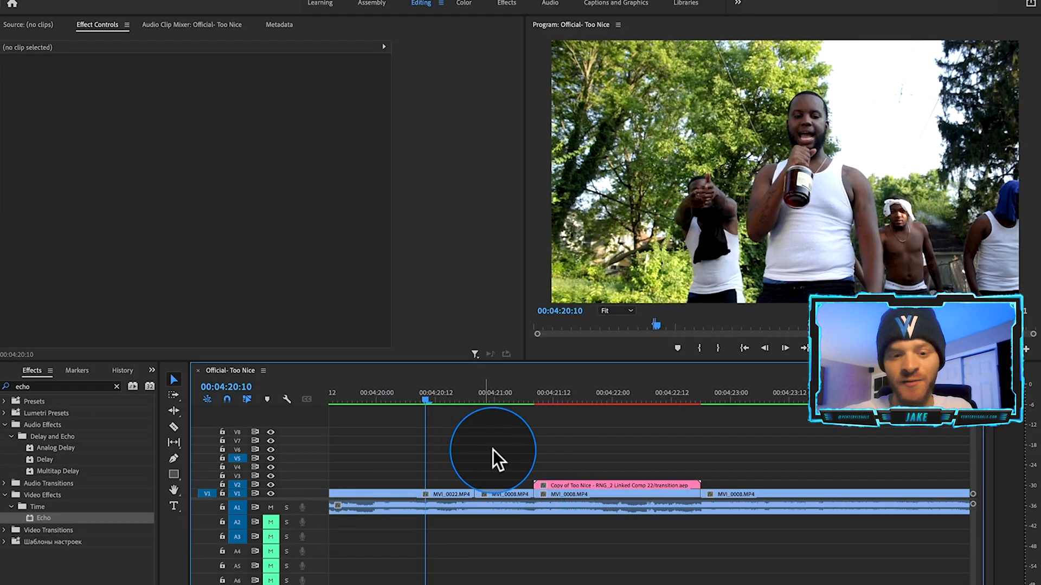
{"action": "mouse_move", "coordinate": [531, 457]}
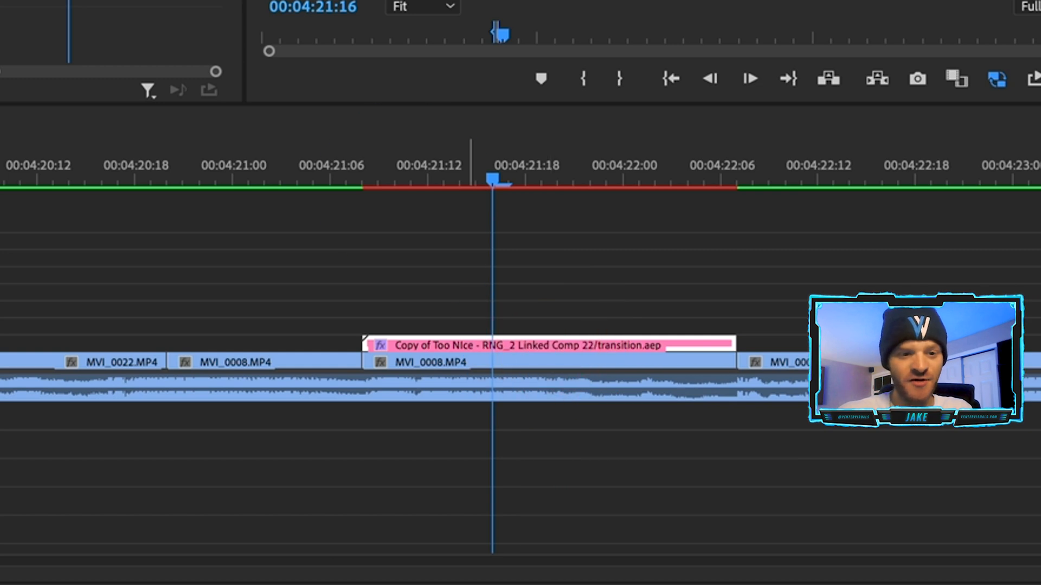
Set Echo Operator to Composite In Front, then pick a blend mode for the stacked cutout copy
{"action": "left_click", "coordinate": [378, 312]}
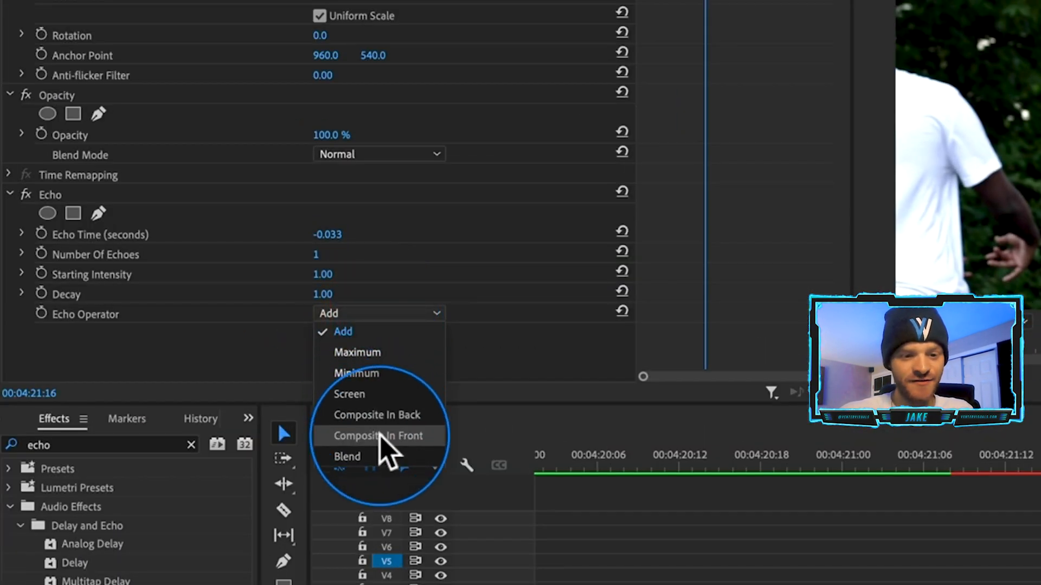
{"action": "left_click", "coordinate": [377, 436]}
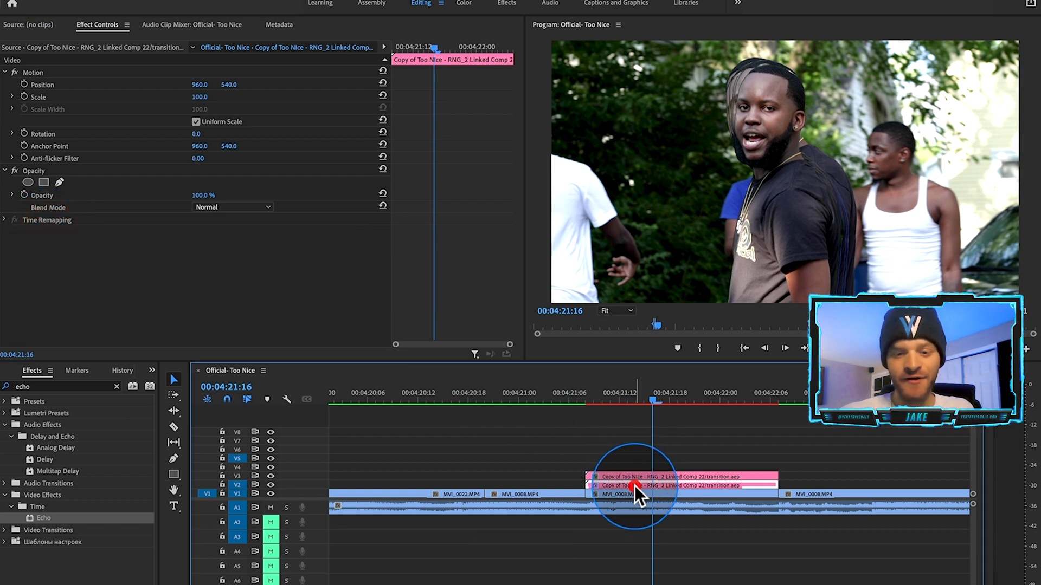
{"action": "left_click", "coordinate": [232, 208]}
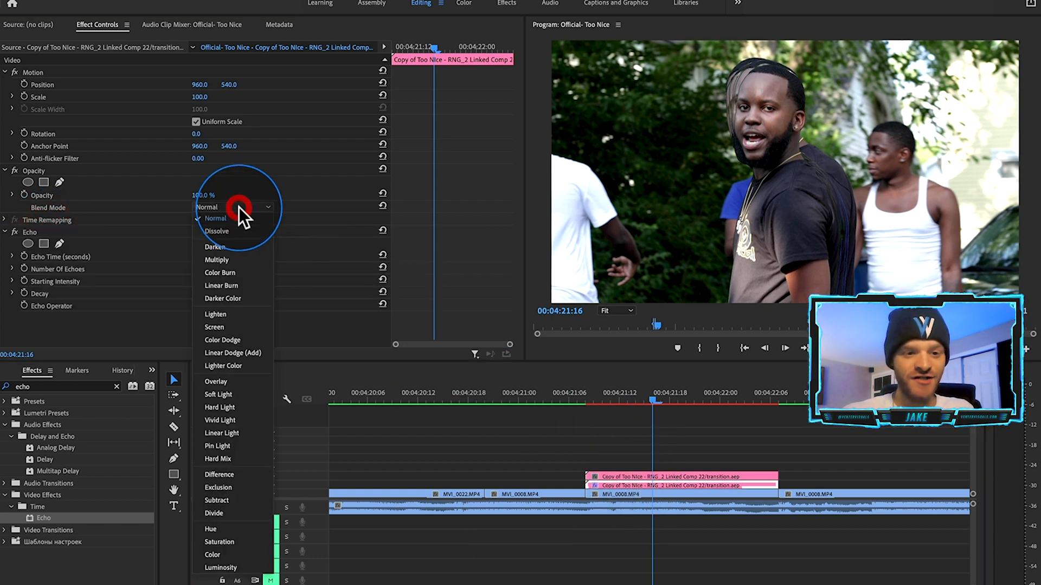
{"action": "left_click", "coordinate": [213, 327]}
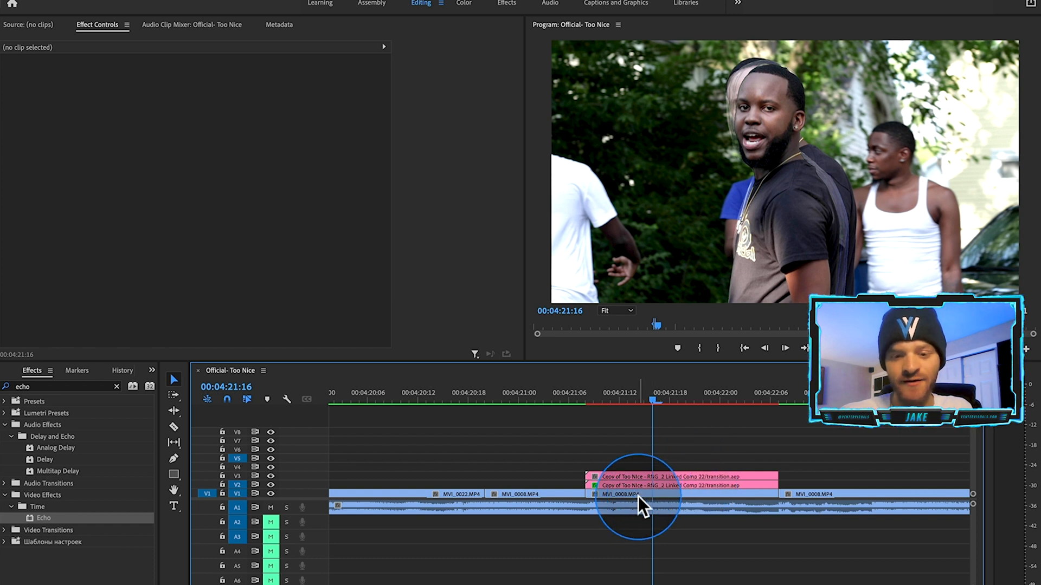
Apply Offset to the freeze clip and keyframe Shift Center To from 960 to about 5029
{"action": "left_click", "coordinate": [631, 494]}
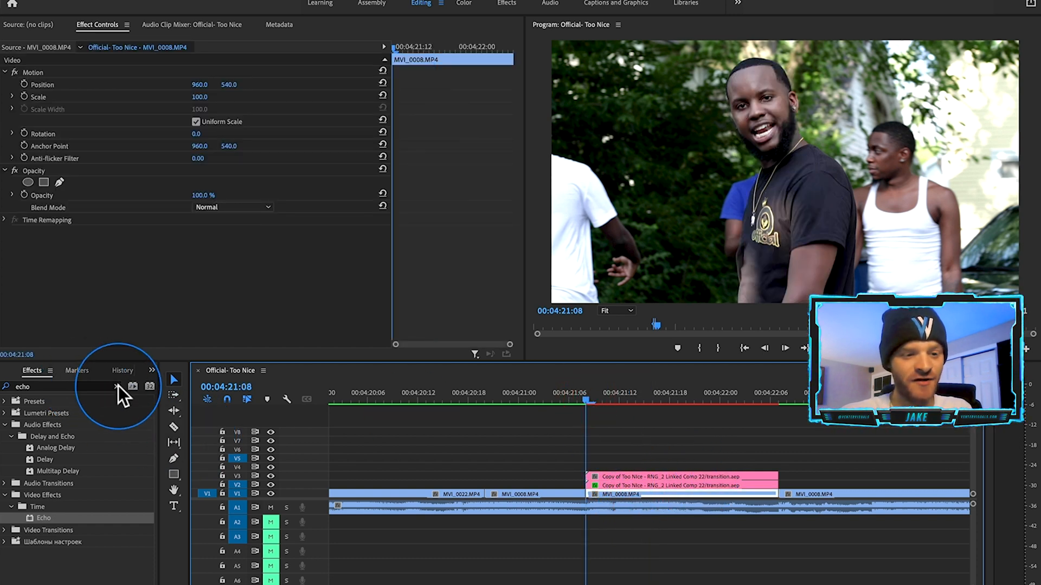
{"action": "left_click", "coordinate": [116, 386]}
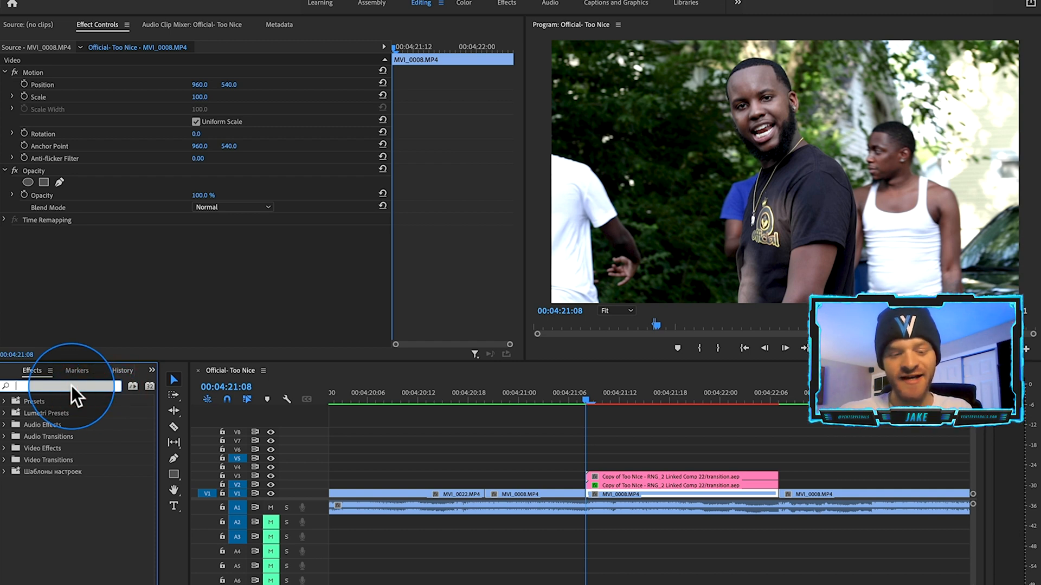
{"action": "type", "text": "off"}
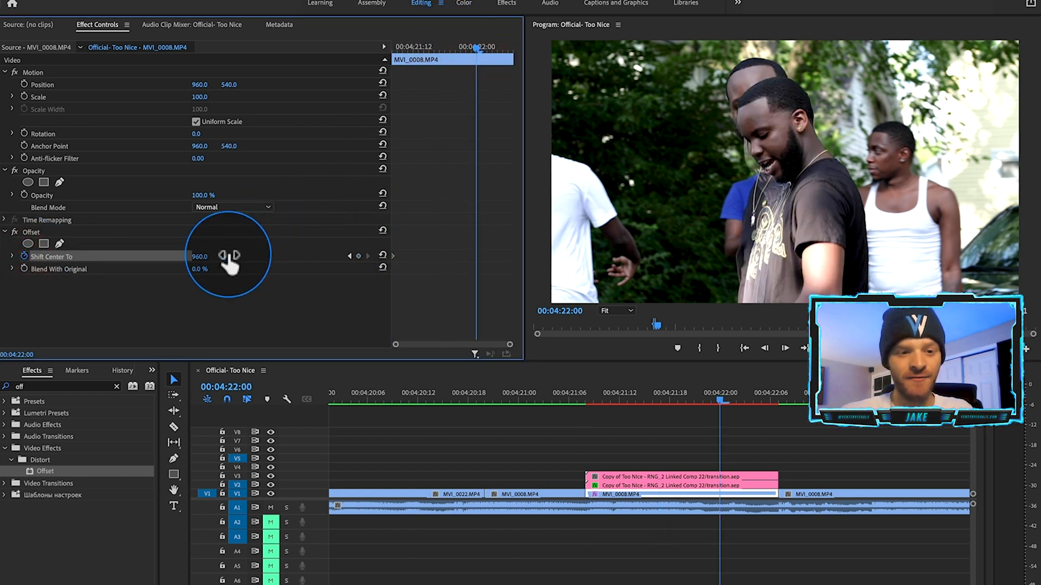
{"action": "left_click_drag", "start_coordinate": [238, 256], "coordinate": [212, 255]}
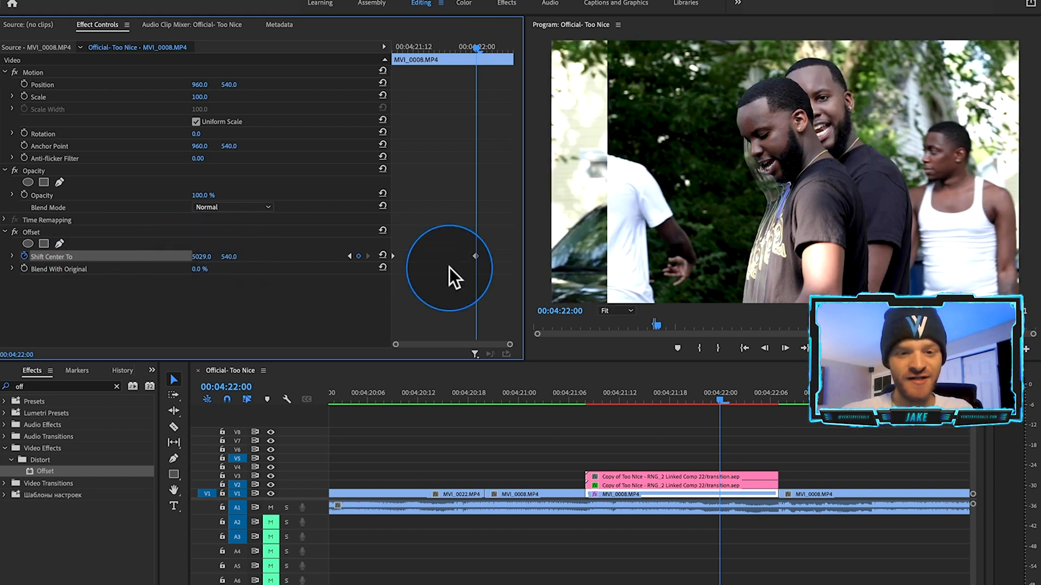
{"action": "left_click_drag", "start_coordinate": [448, 266], "coordinate": [472, 266]}
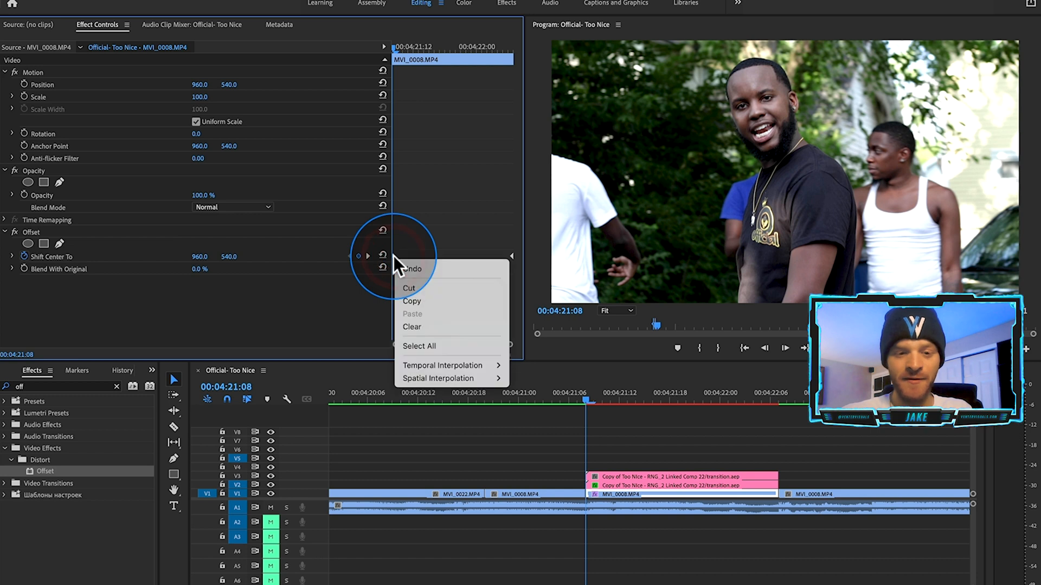
{"action": "mouse_move", "coordinate": [441, 365]}
{"action": "type", "text": "gau"}
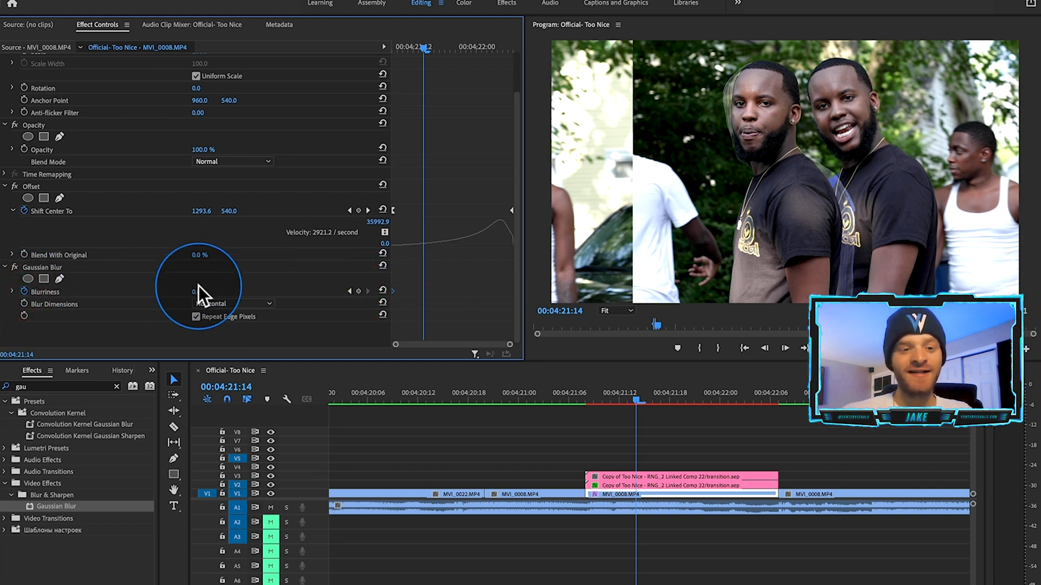
Keyframe horizontal Blurriness up to about 244 and retime the blur keyframe along the clip
{"action": "left_click_drag", "start_coordinate": [200, 291], "coordinate": [206, 291]}
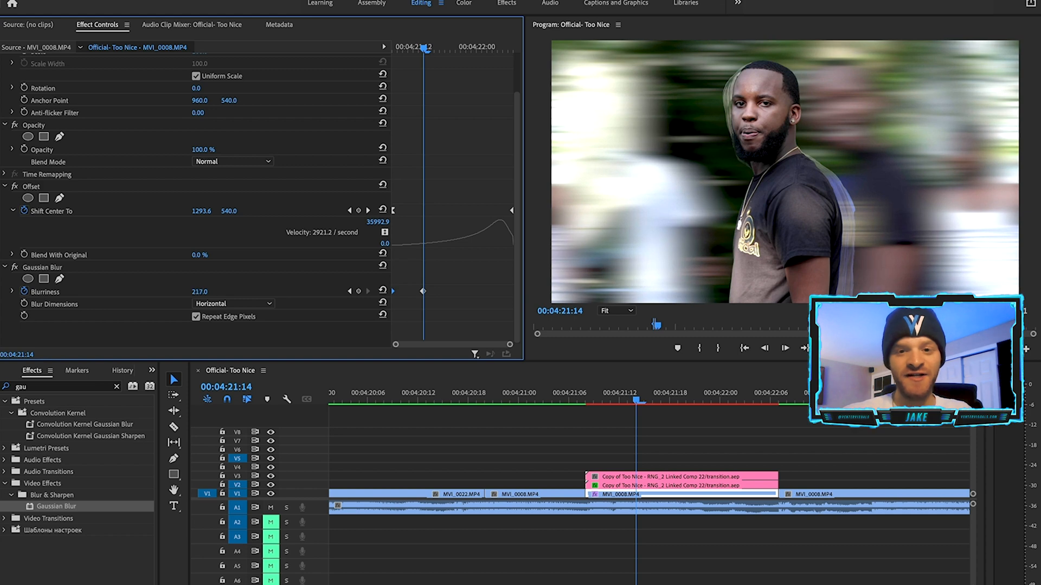
{"action": "left_click_drag", "start_coordinate": [423, 291], "coordinate": [425, 291]}
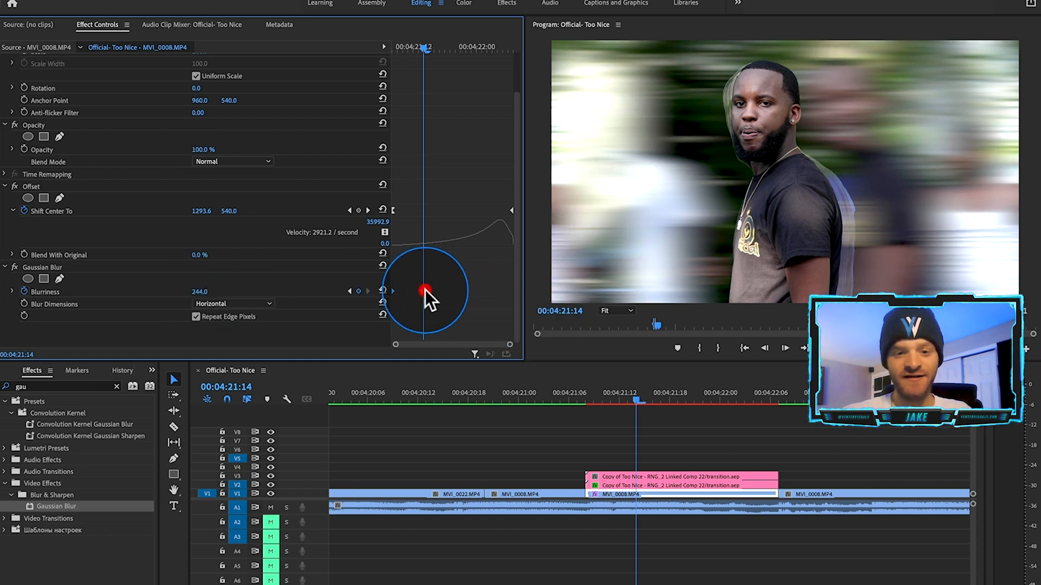
{"action": "left_click_drag", "start_coordinate": [424, 292], "coordinate": [514, 291]}
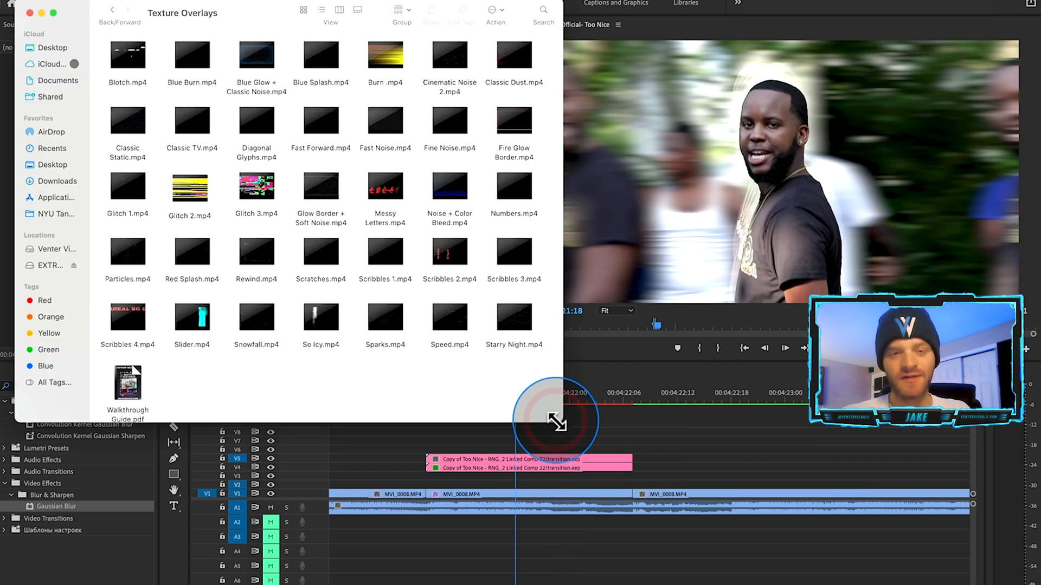
{"action": "mouse_move", "coordinate": [531, 371]}
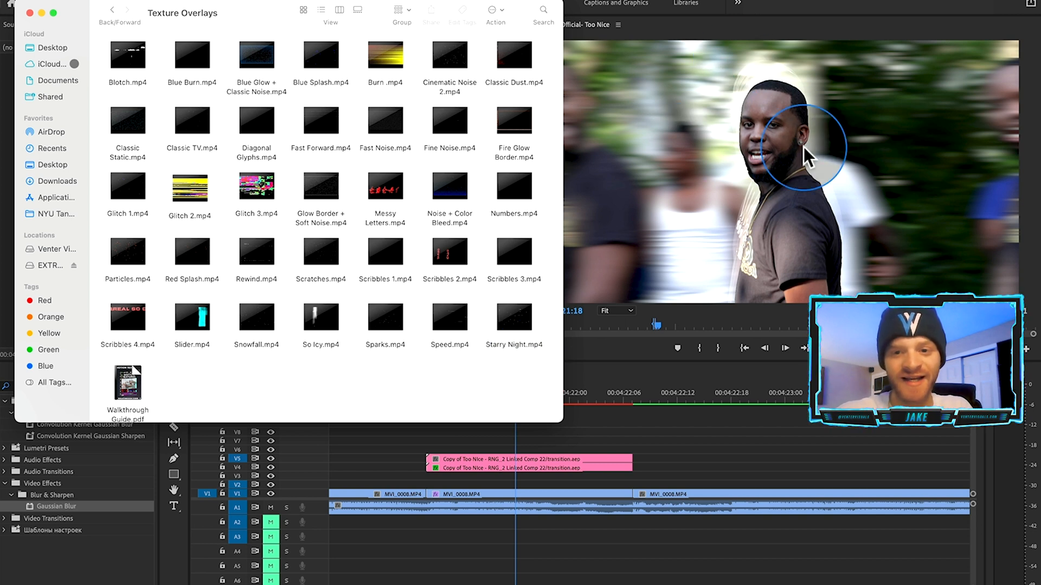
{"action": "mouse_move", "coordinate": [694, 179]}
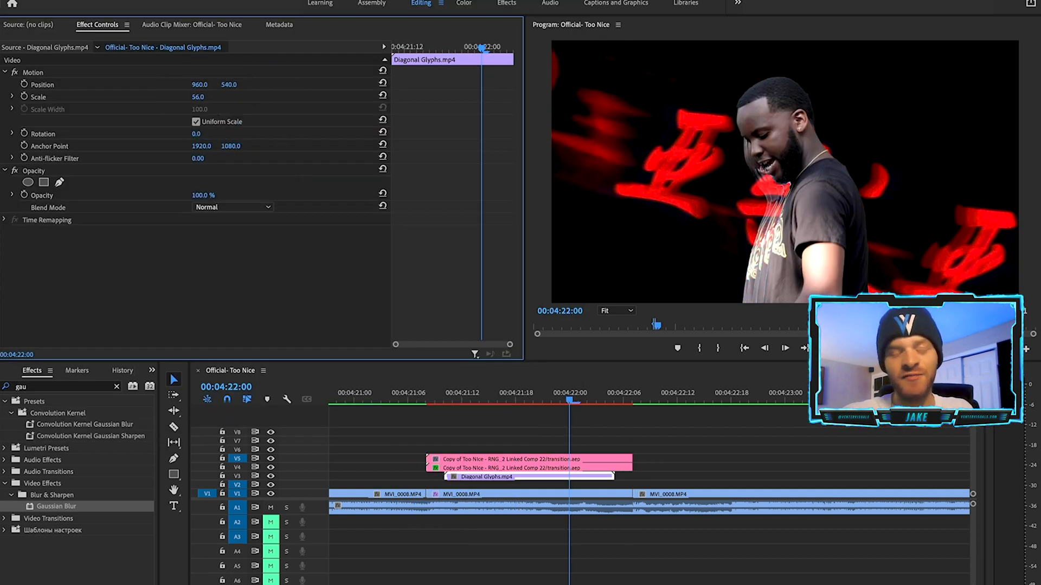
Scale the Diagonal Glyphs overlay to 48.0 and search 'key' in Effects
{"action": "type", "text": "48.0"}
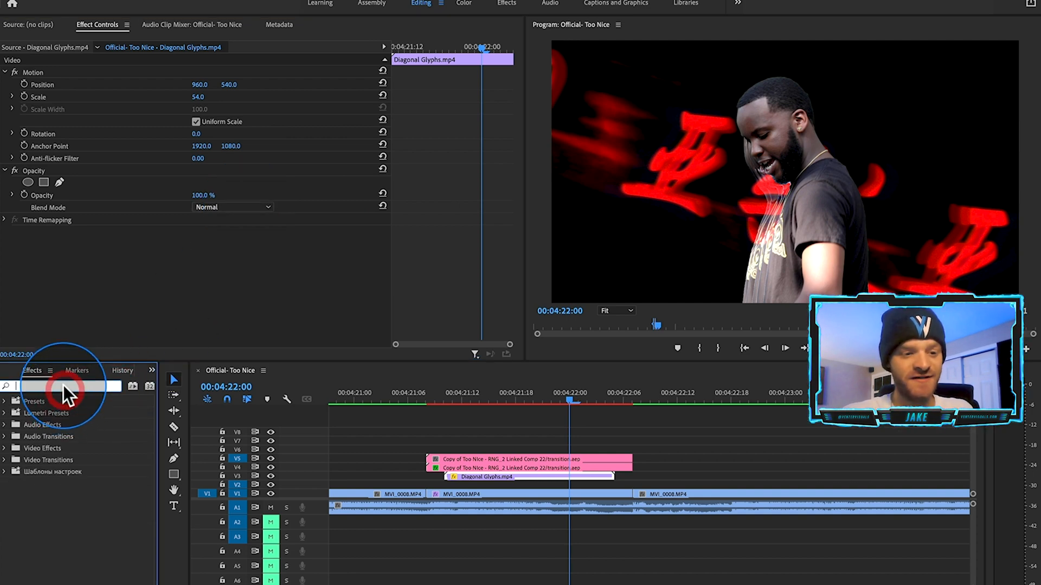
{"action": "type", "text": "key"}
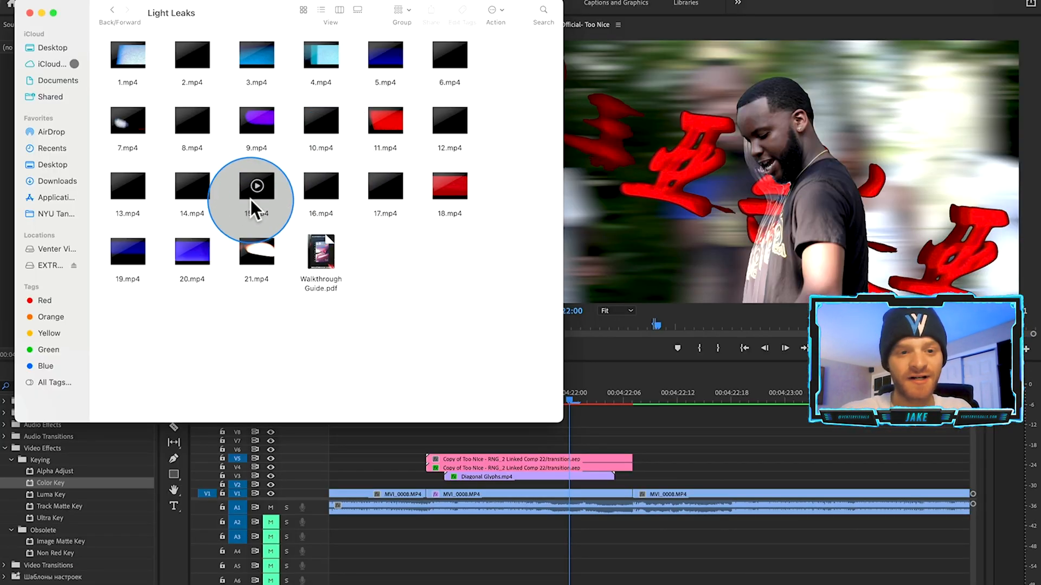
{"action": "mouse_move", "coordinate": [321, 139]}
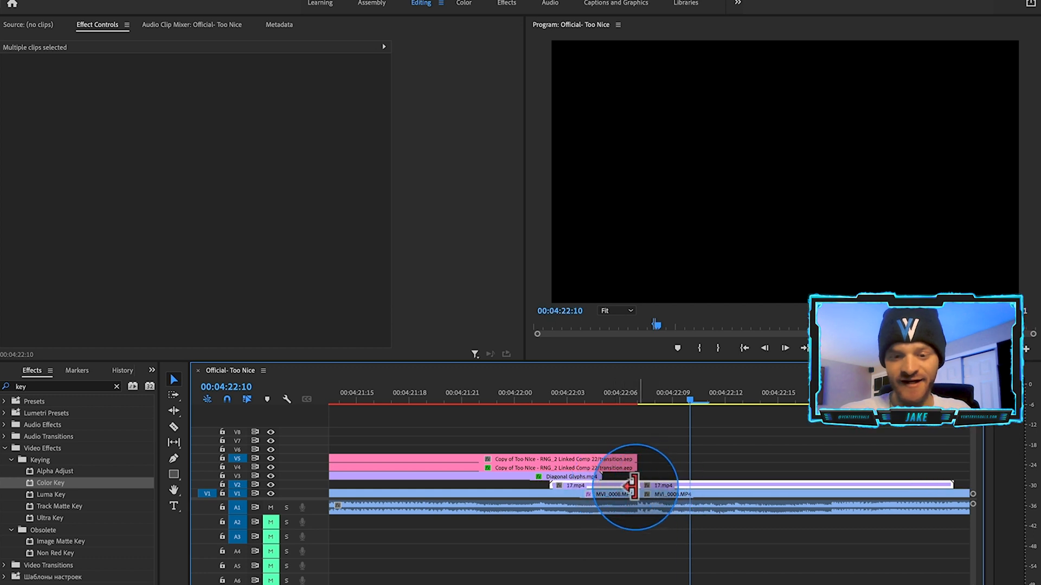
Set the 17.mp4 light leak's Opacity Blend Mode to Screen
{"action": "left_click", "coordinate": [575, 485]}
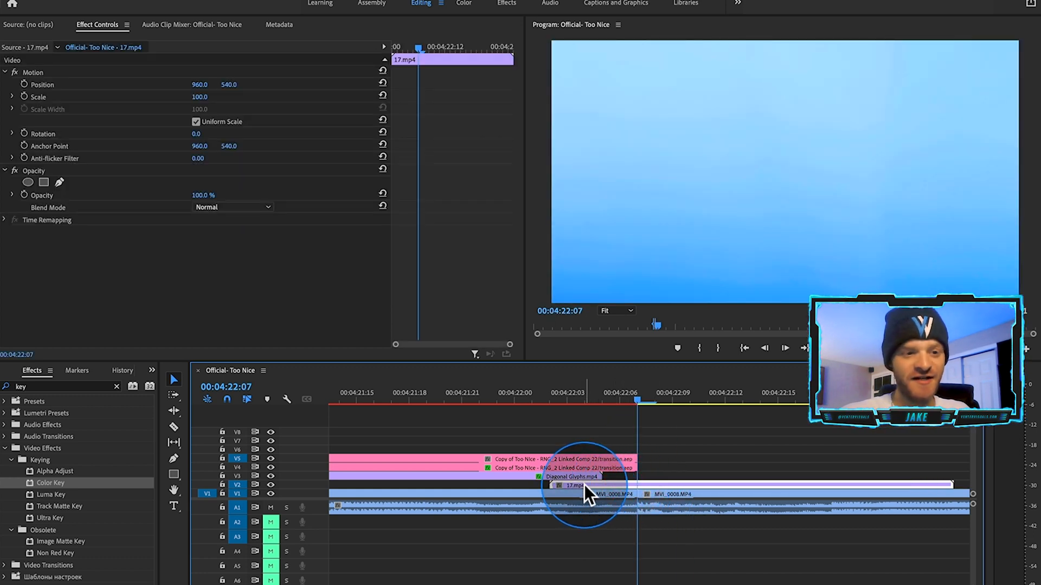
{"action": "left_click", "coordinate": [232, 207]}
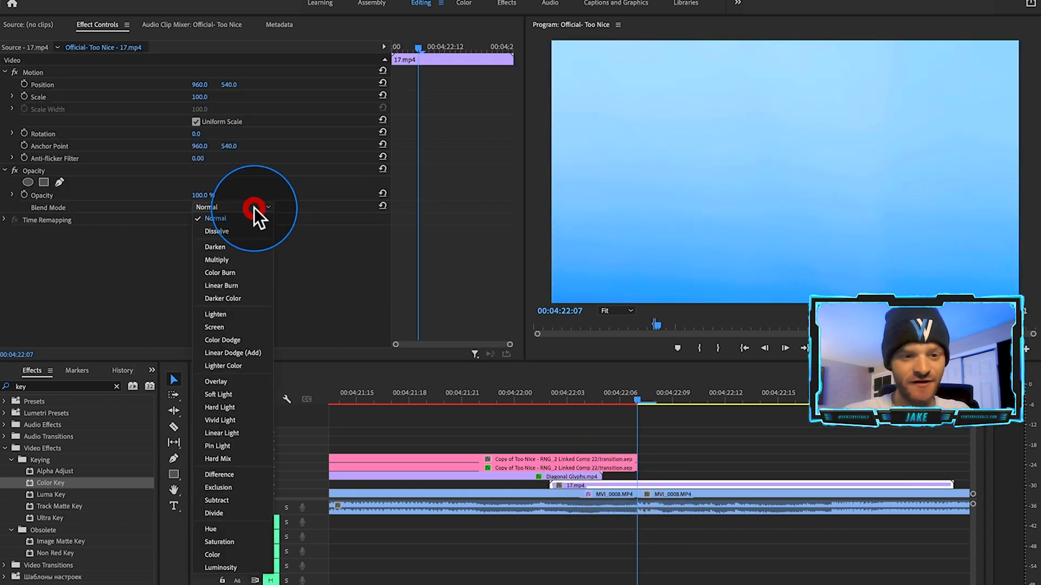
{"action": "left_click", "coordinate": [213, 327]}
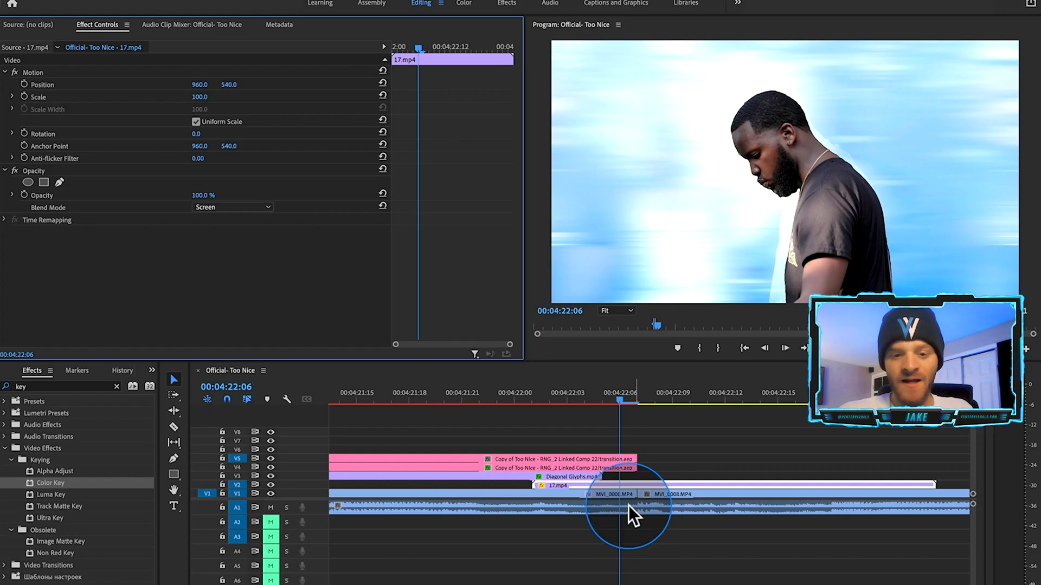